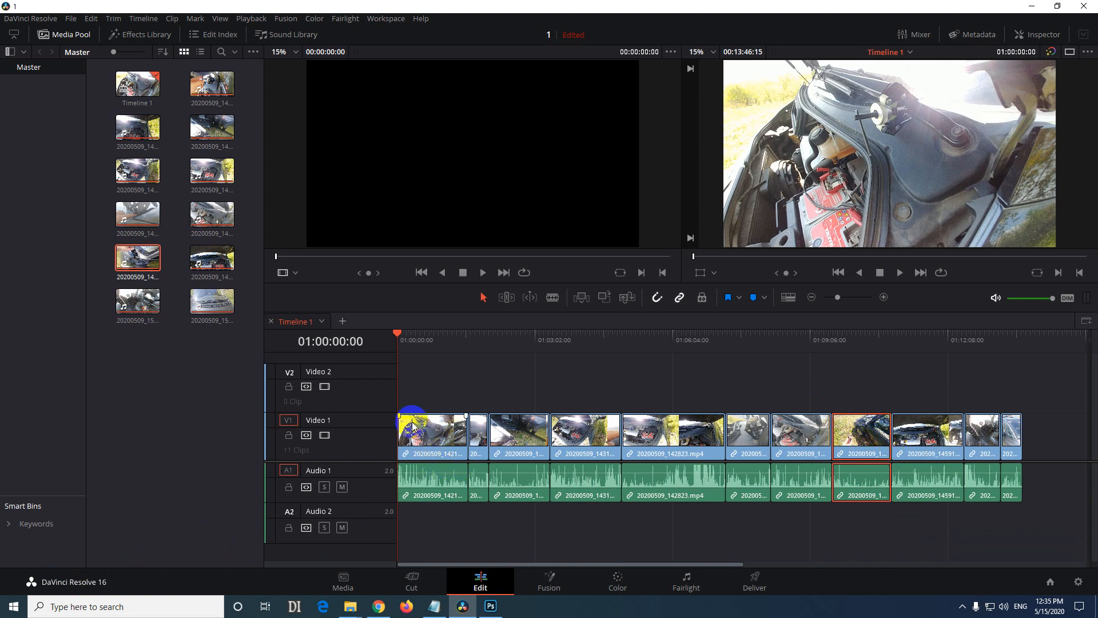
- Bring up the context menu on the ninth engine-bay clip to ripple cut it
{"action": "right_click", "coordinate": [861, 434]}
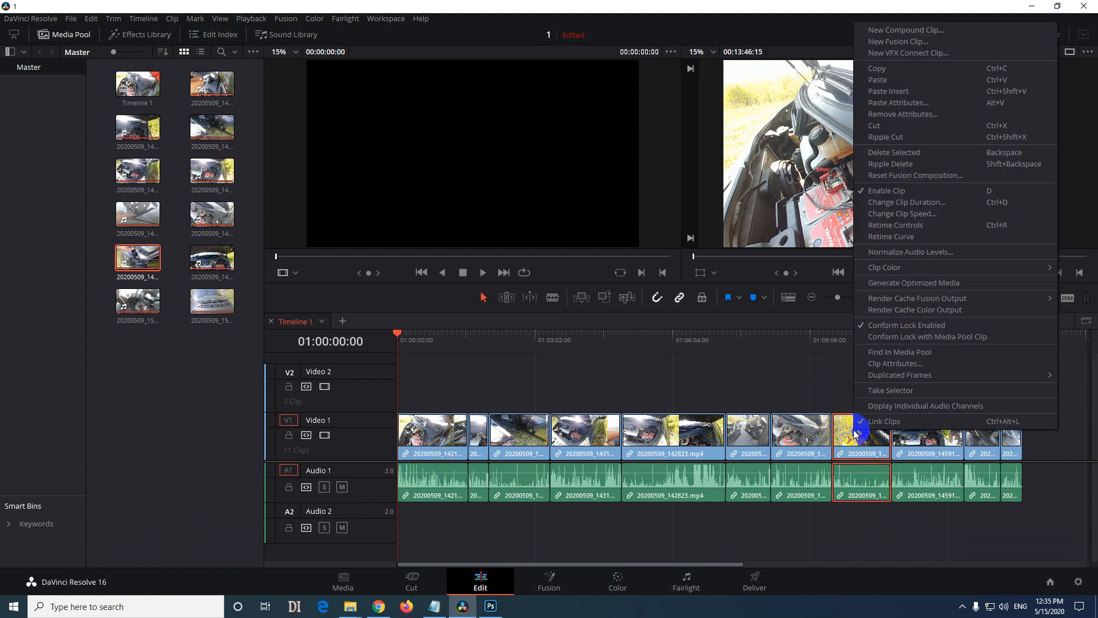
{"action": "mouse_move", "coordinate": [944, 125]}
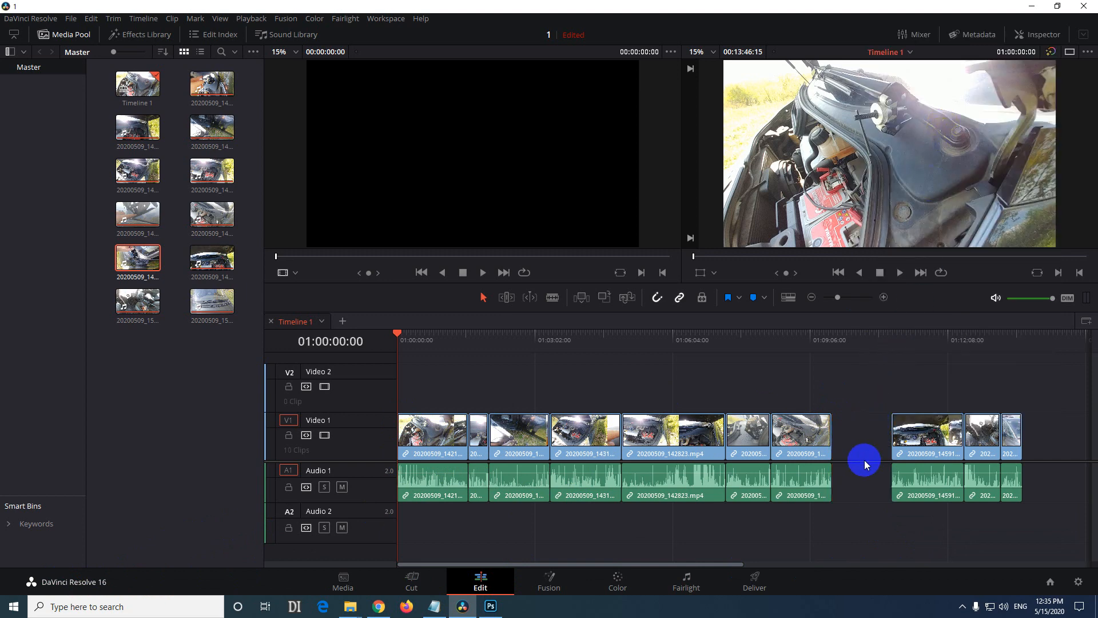
{"action": "mouse_move", "coordinate": [870, 454]}
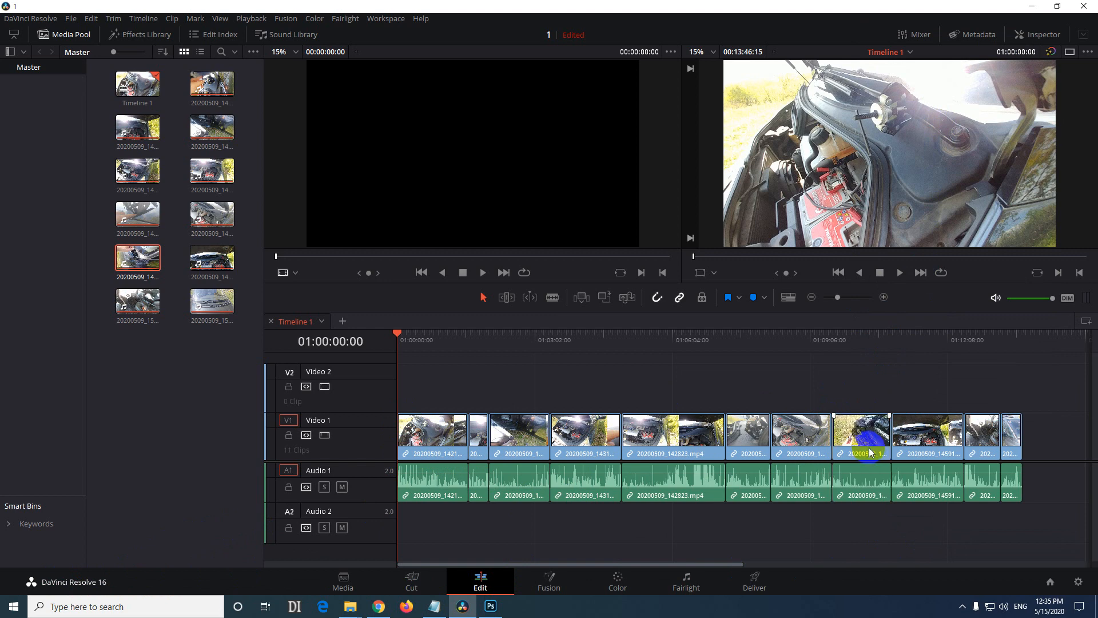
{"action": "right_click", "coordinate": [860, 433]}
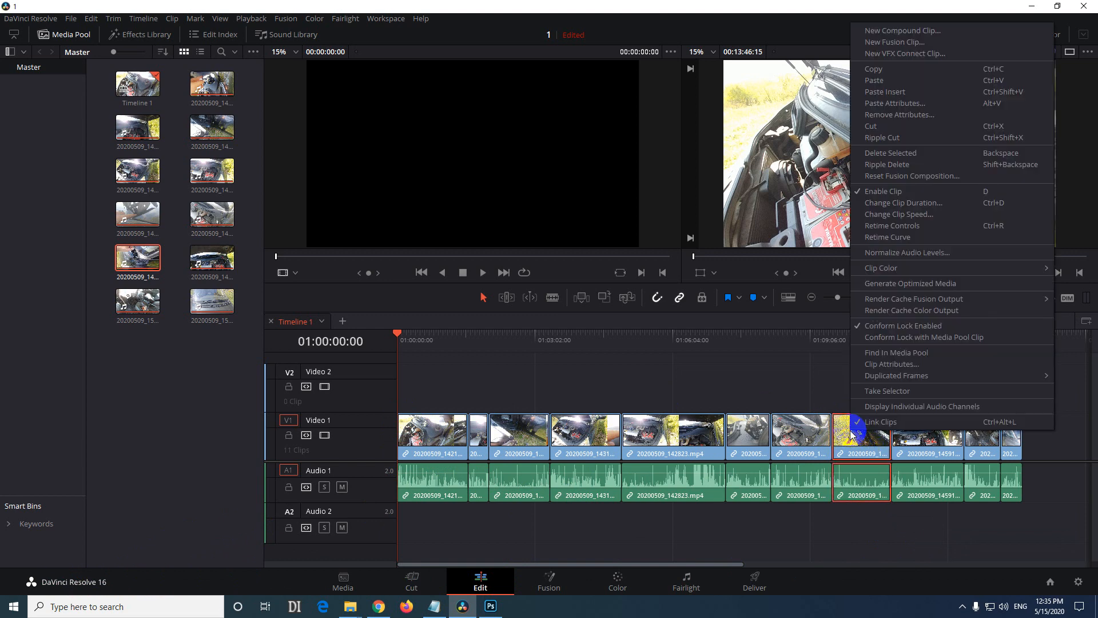
{"action": "mouse_move", "coordinate": [904, 137]}
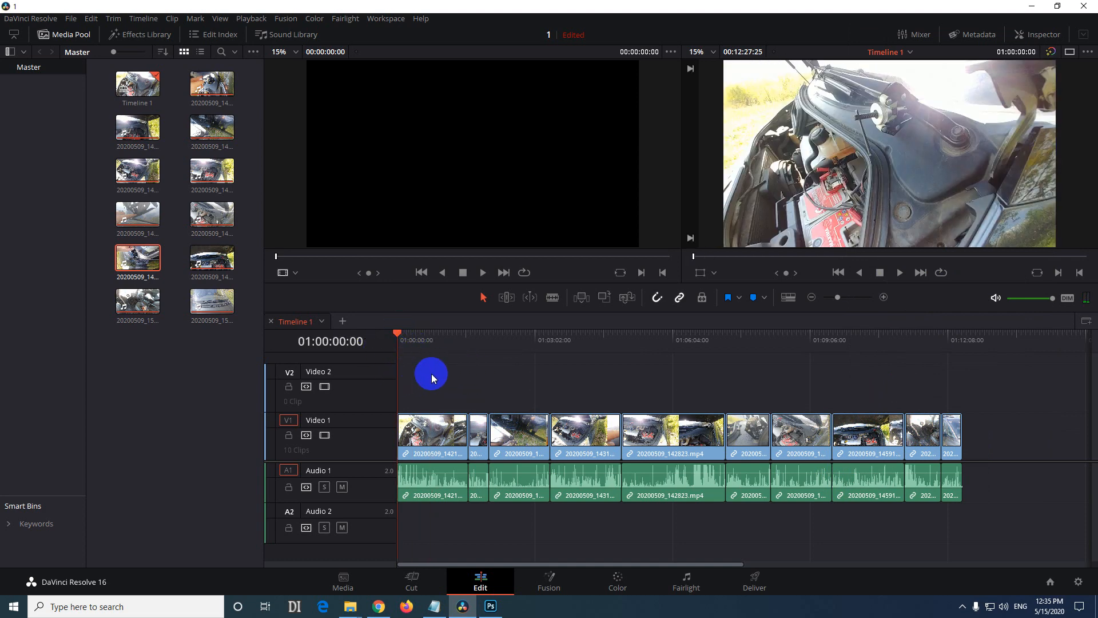
{"action": "right_click", "coordinate": [431, 373]}
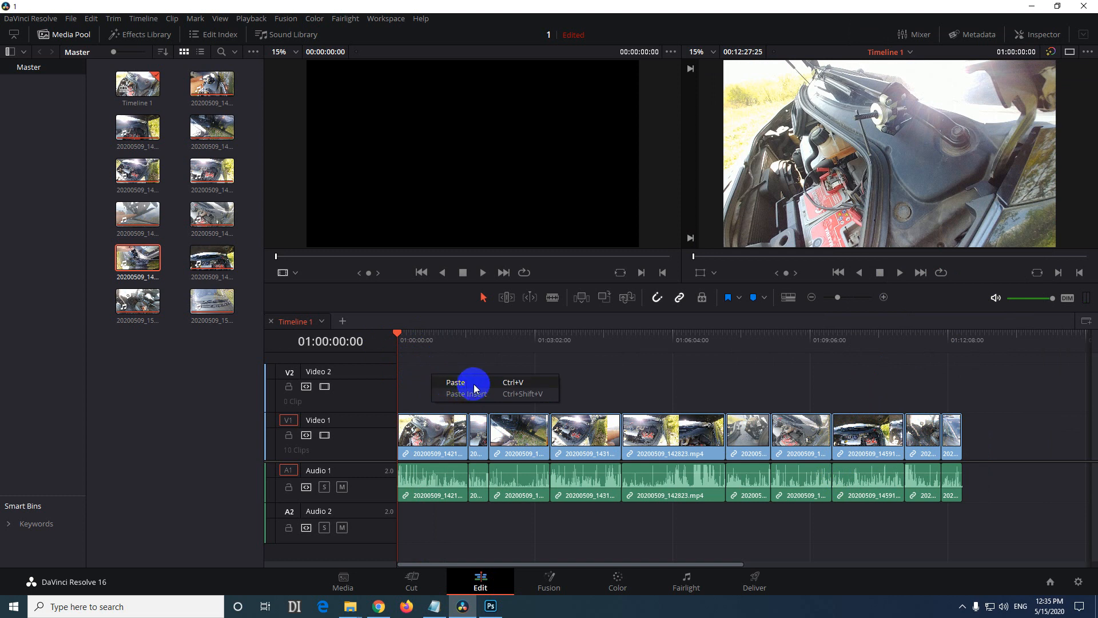
{"action": "mouse_move", "coordinate": [424, 441]}
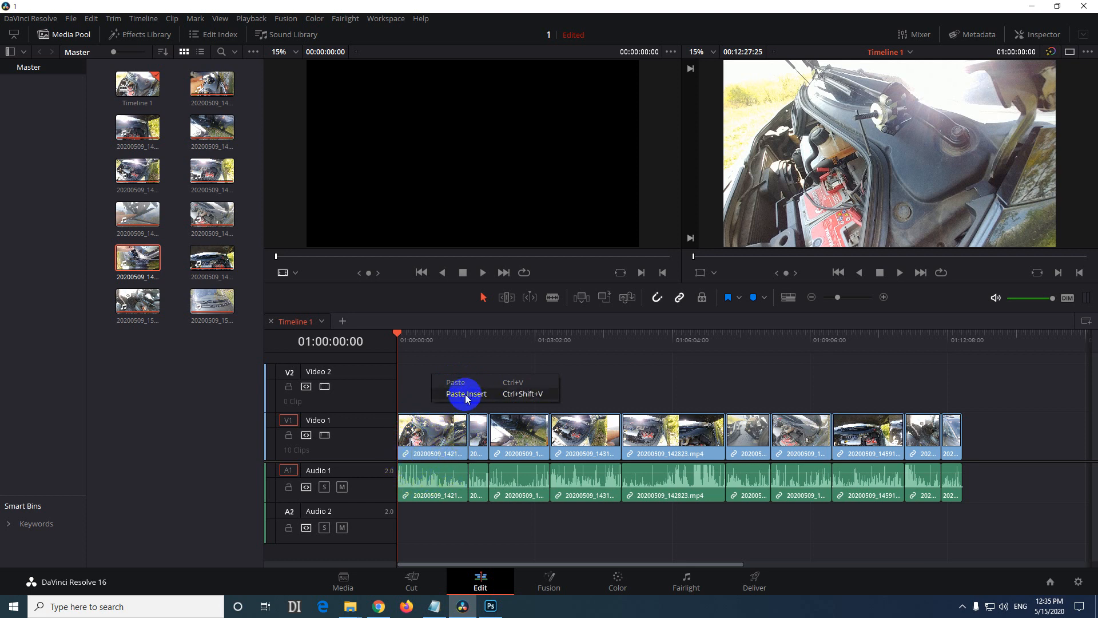
{"action": "left_click", "coordinate": [465, 393]}
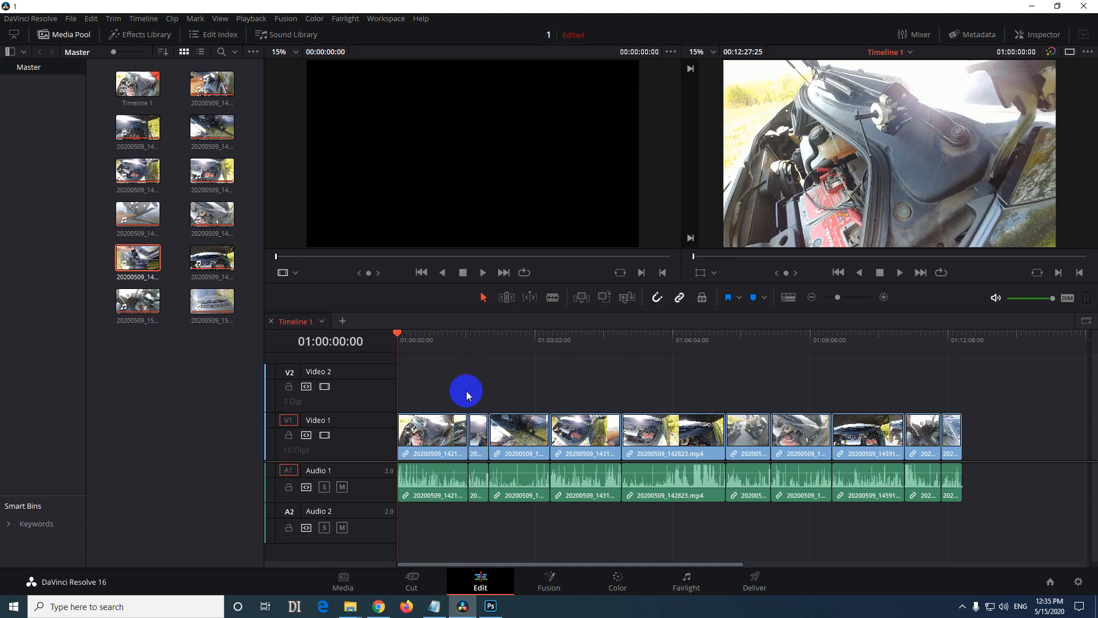
- Paste Insert the cut clip back in ninth place and select it
{"action": "right_click", "coordinate": [467, 395]}
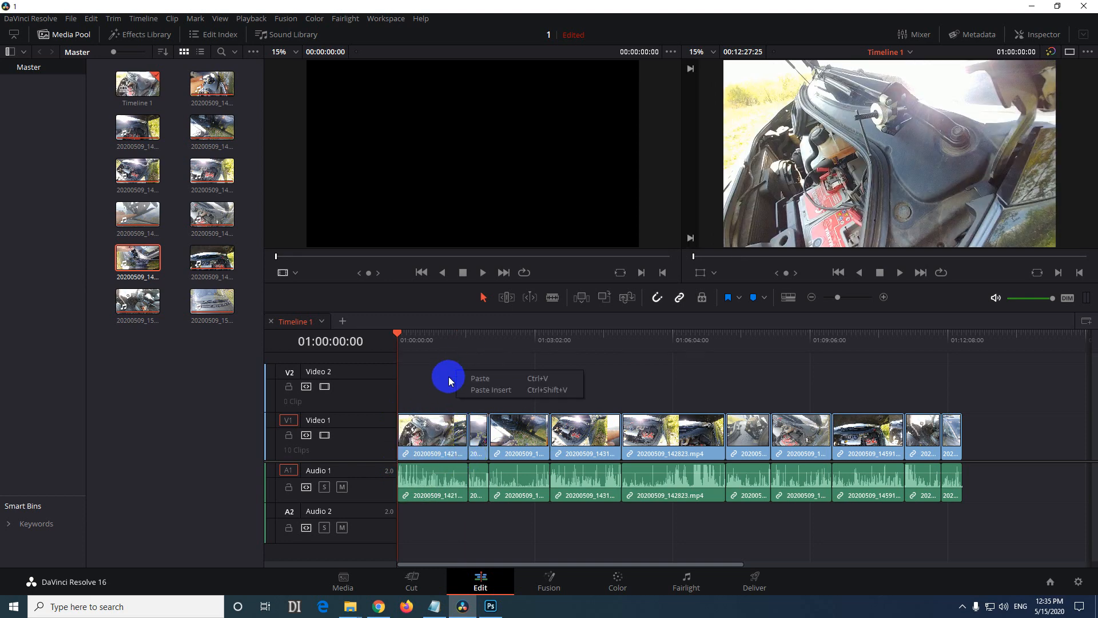
{"action": "mouse_move", "coordinate": [553, 396]}
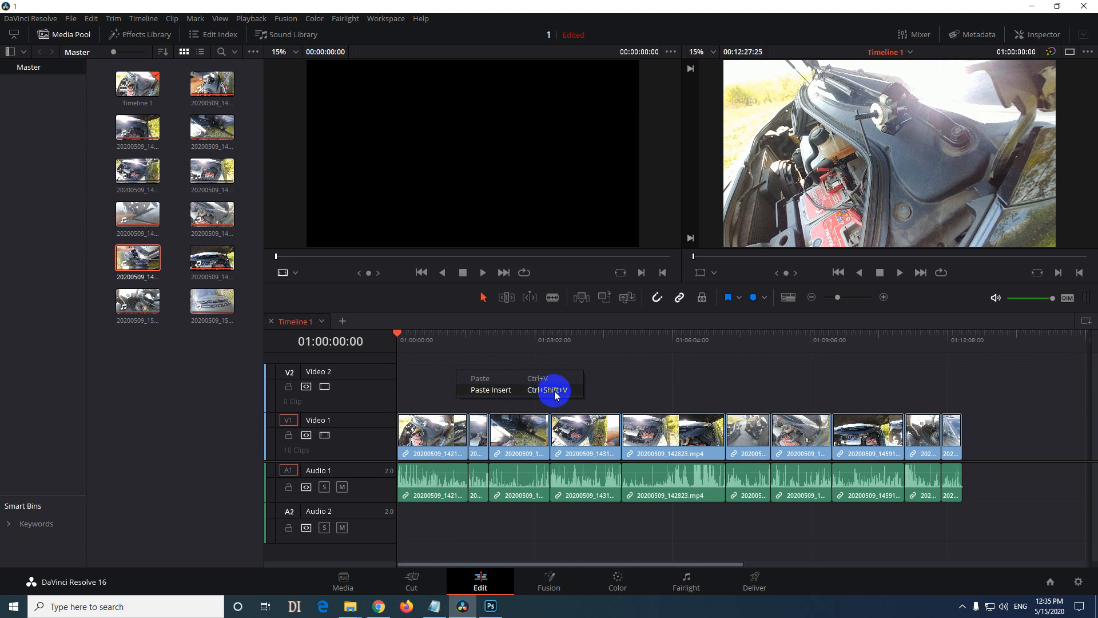
{"action": "left_click", "coordinate": [490, 390]}
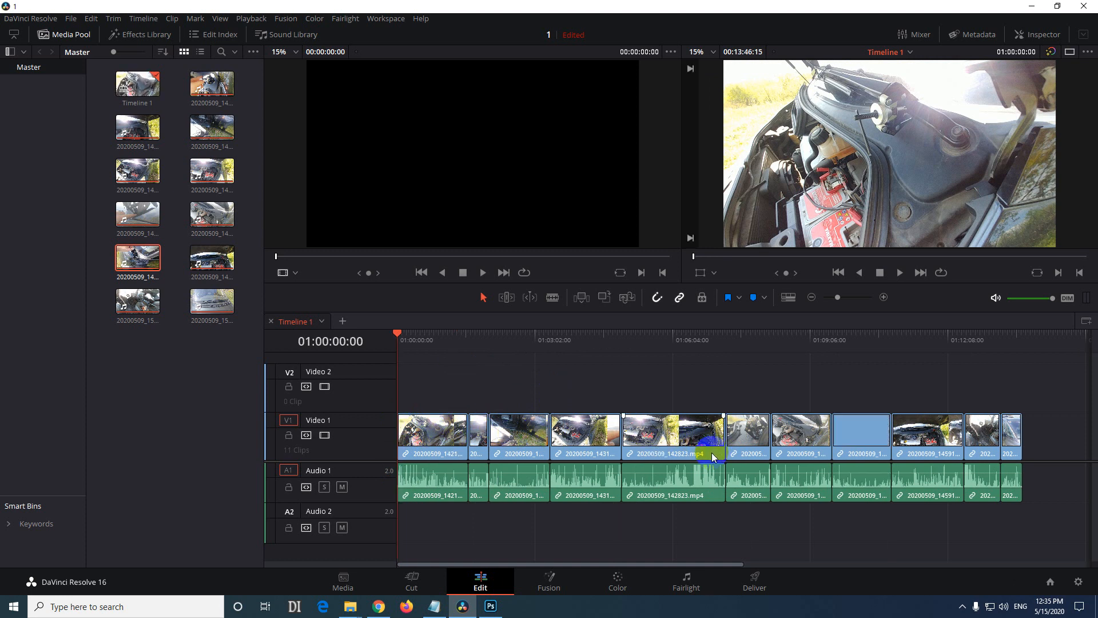
{"action": "left_click", "coordinate": [860, 434]}
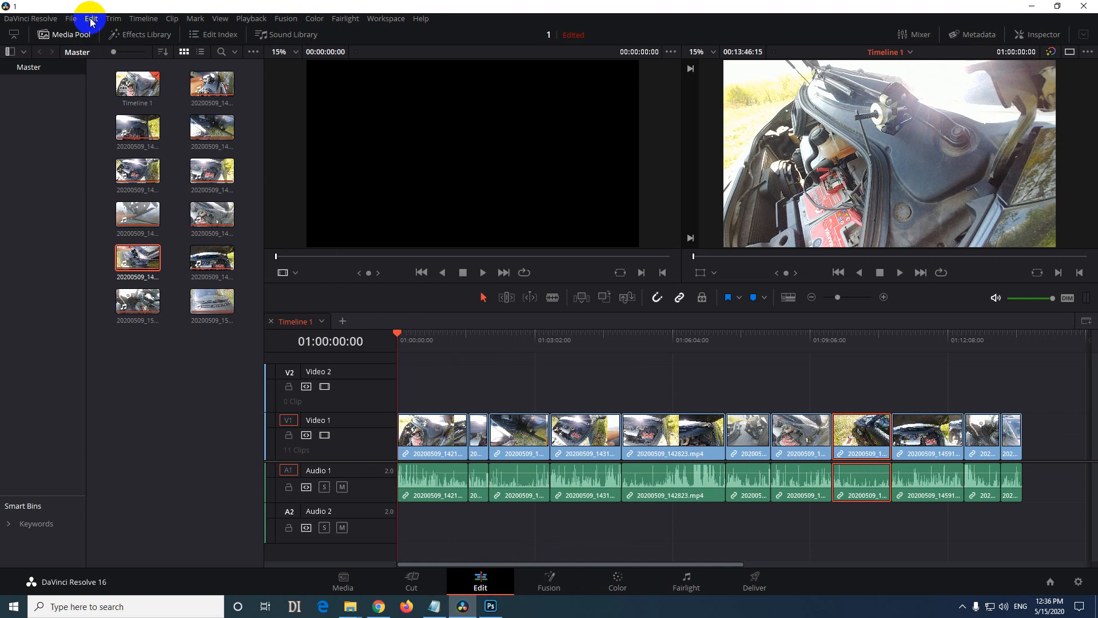
{"action": "left_click", "coordinate": [91, 18]}
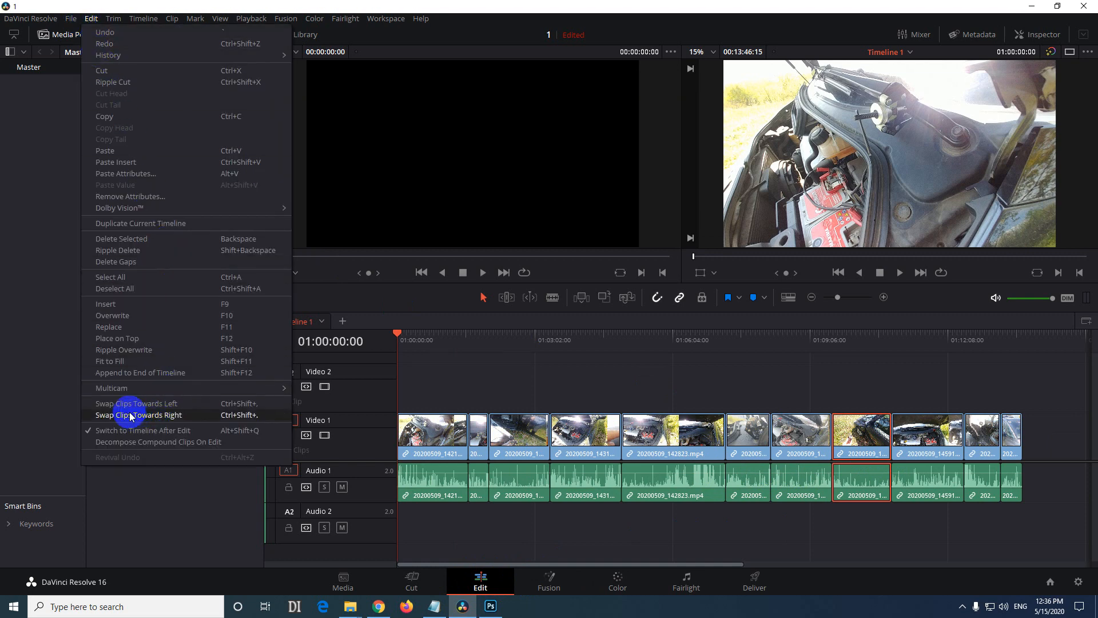
{"action": "mouse_move", "coordinate": [137, 402]}
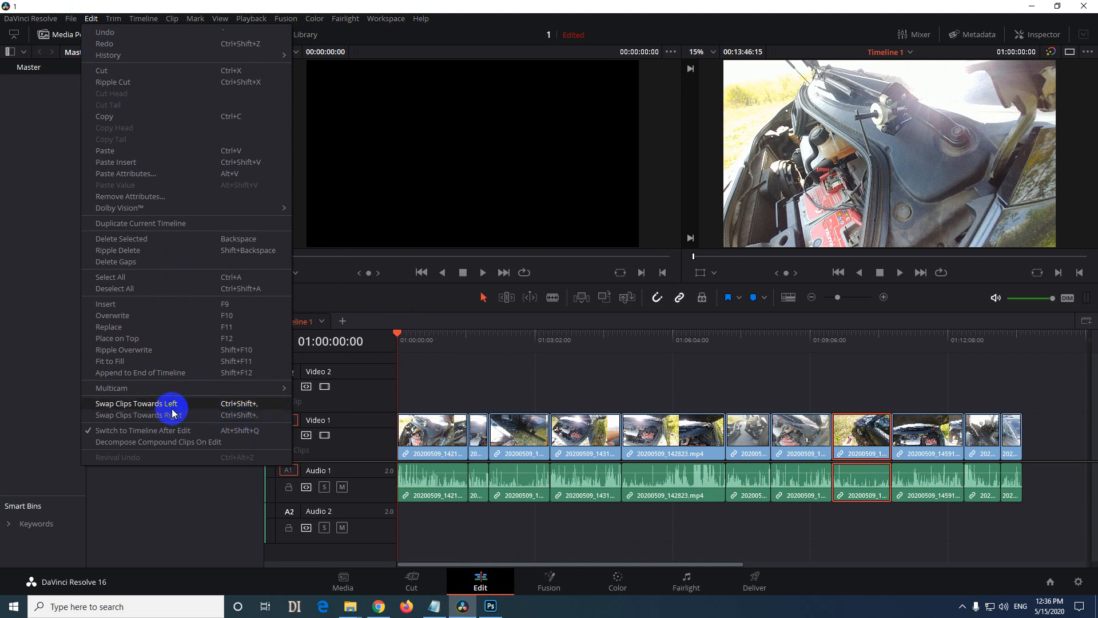
{"action": "mouse_move", "coordinate": [172, 408]}
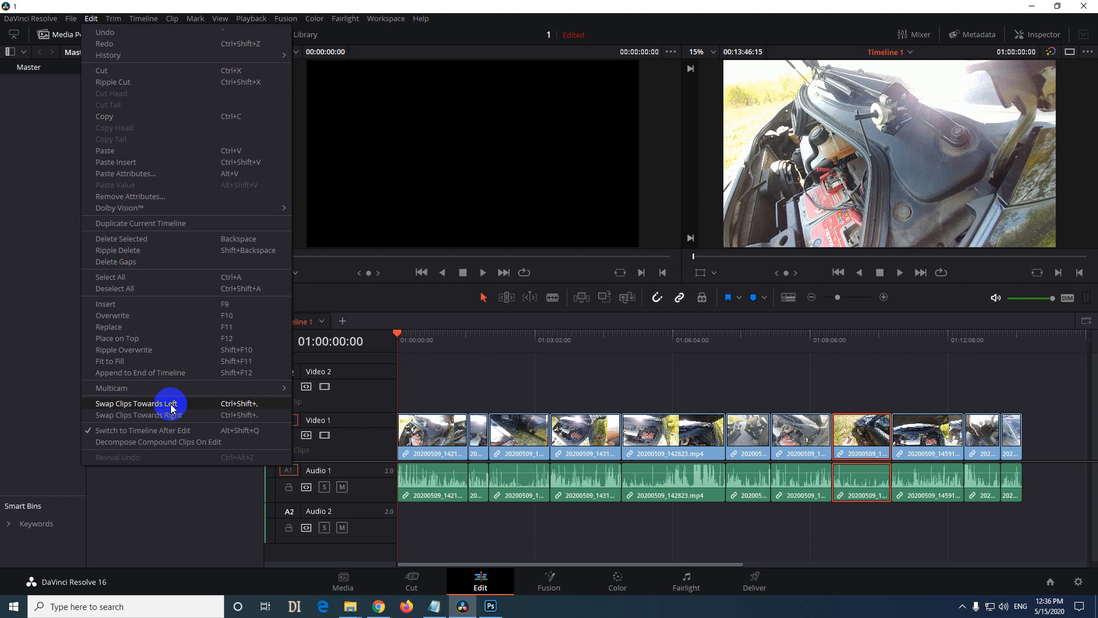
{"action": "mouse_move", "coordinate": [858, 428]}
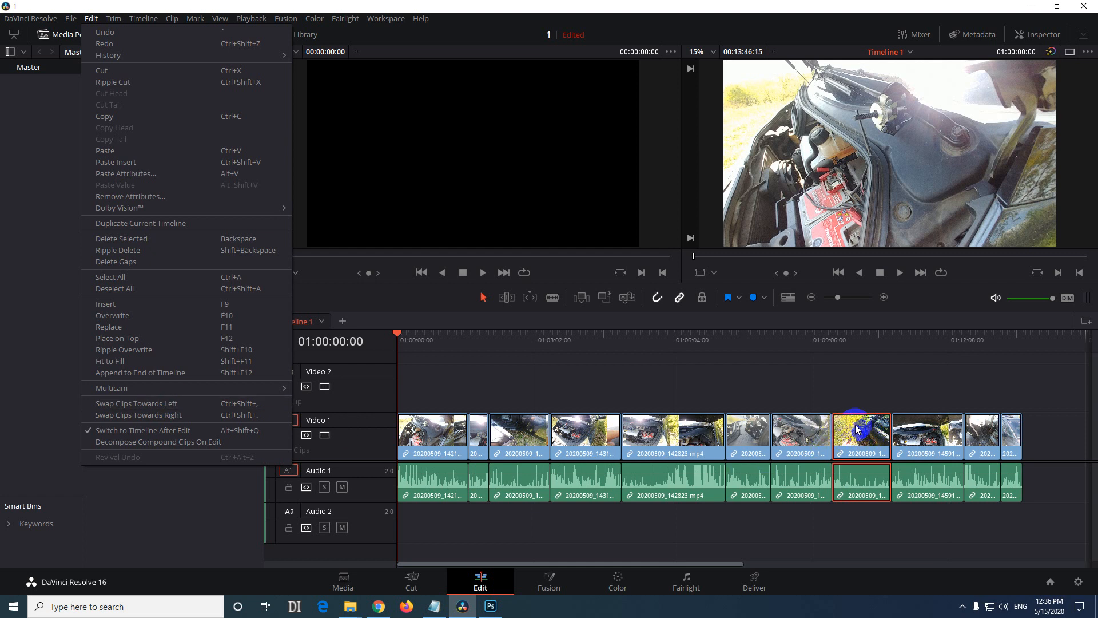
{"action": "mouse_move", "coordinate": [801, 423]}
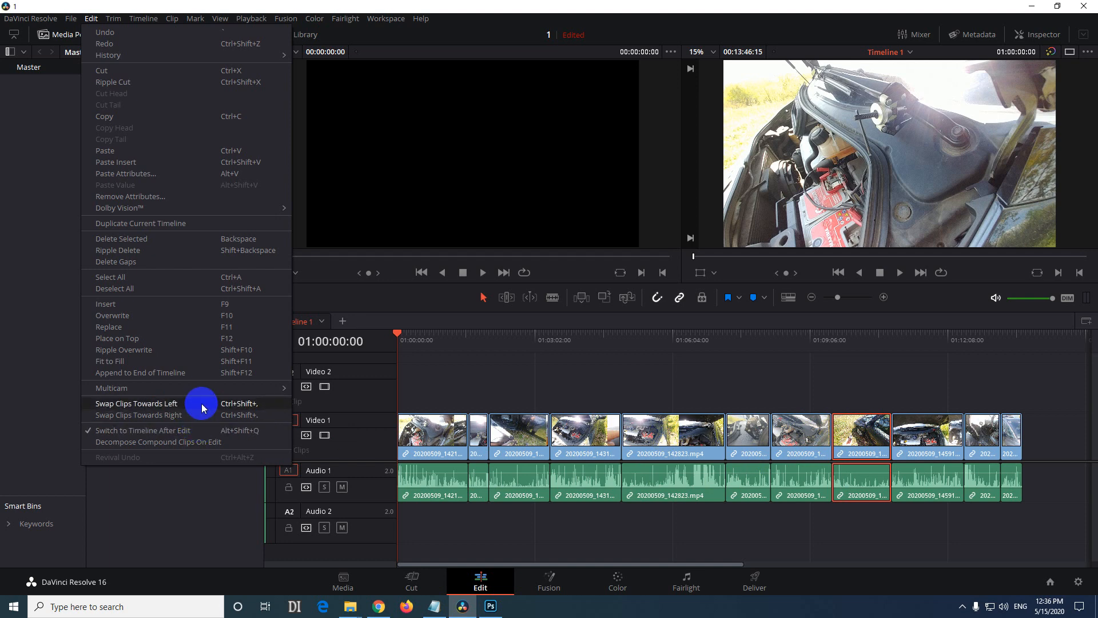
{"action": "left_click", "coordinate": [136, 403]}
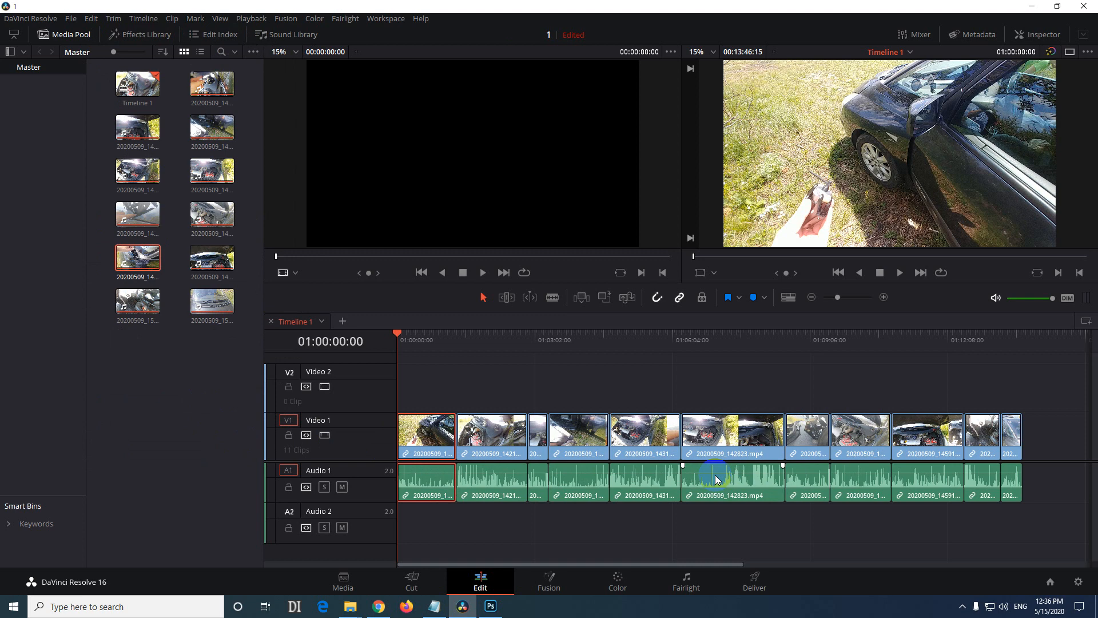
{"action": "left_click", "coordinate": [749, 434]}
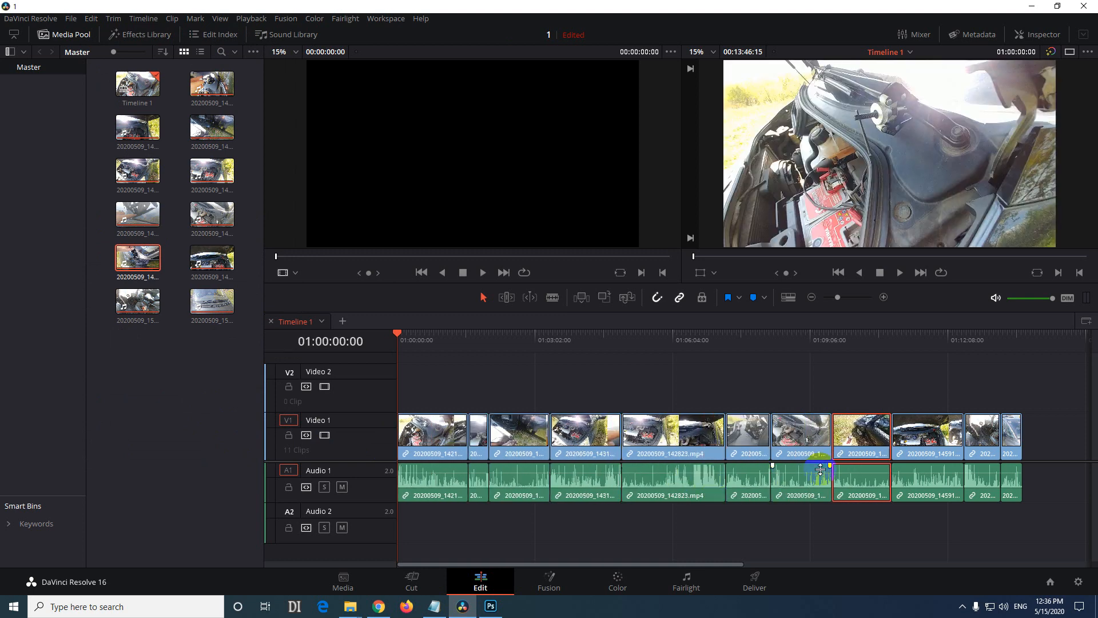
{"action": "left_click", "coordinate": [870, 433]}
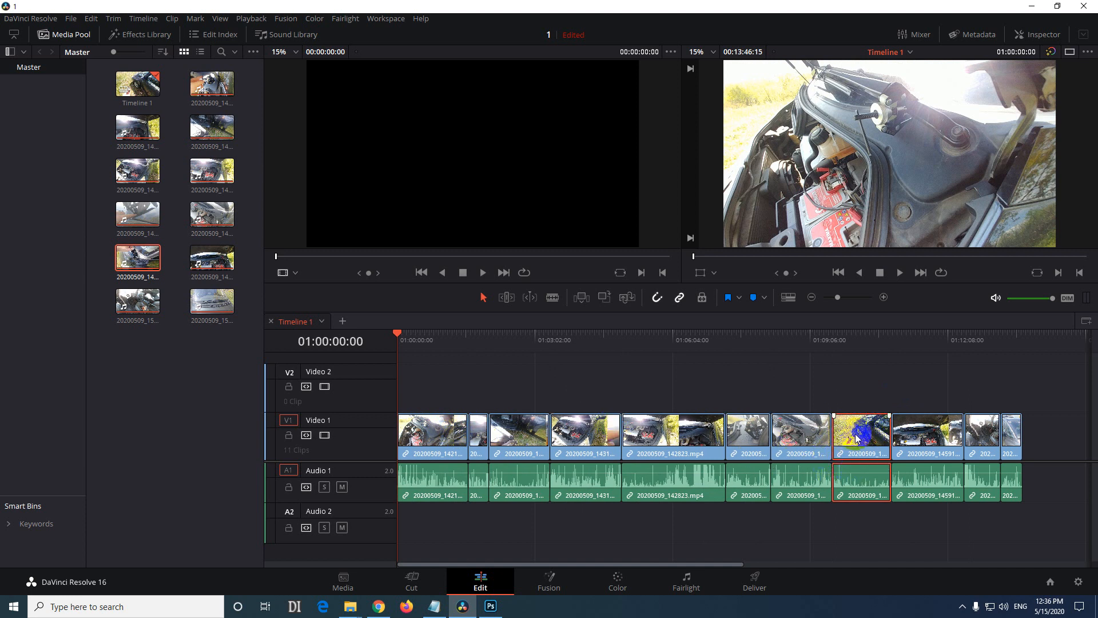
{"action": "mouse_move", "coordinate": [798, 436]}
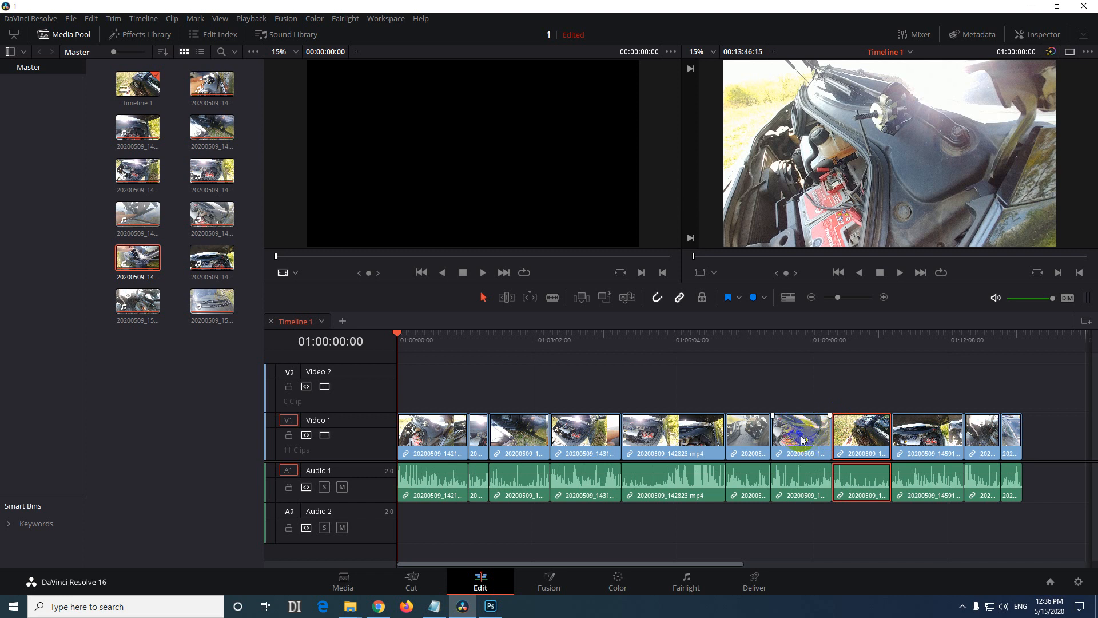
{"action": "mouse_move", "coordinate": [796, 439]}
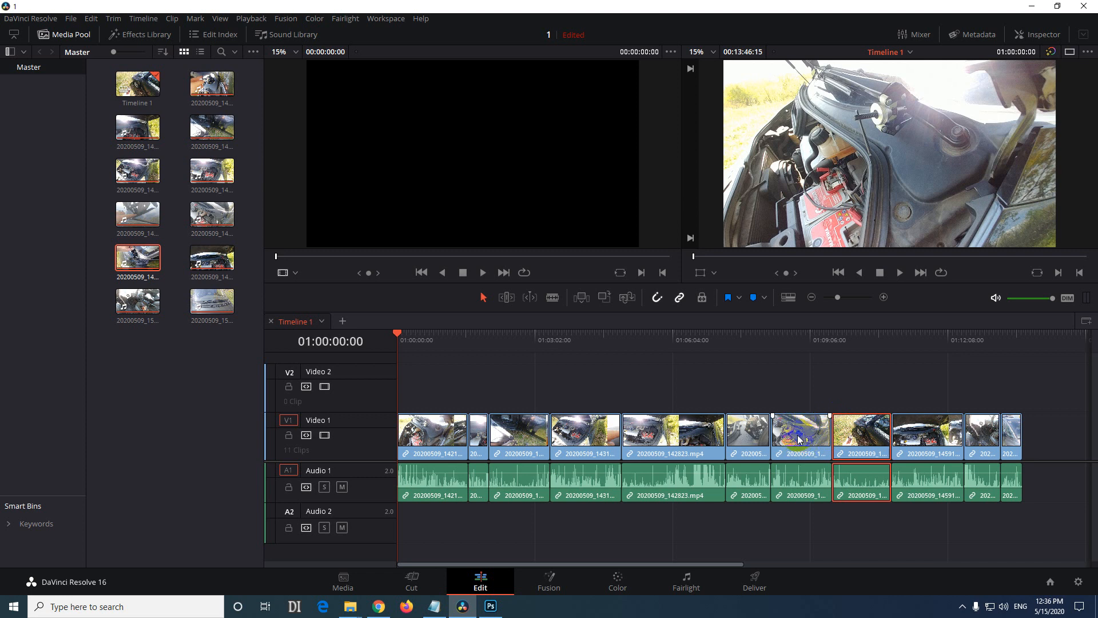